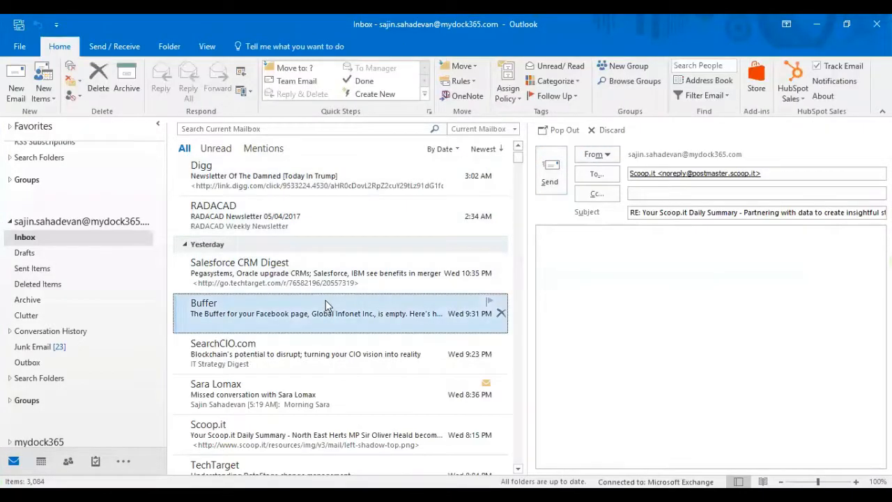
- Read the Buffer email about the empty Facebook queue for Global Infonet Inc
click(314, 308)
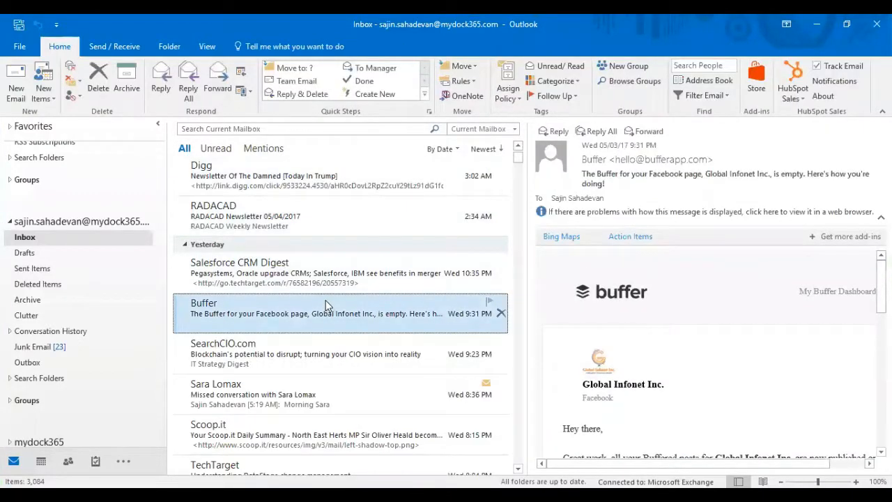
mouse_move(508, 192)
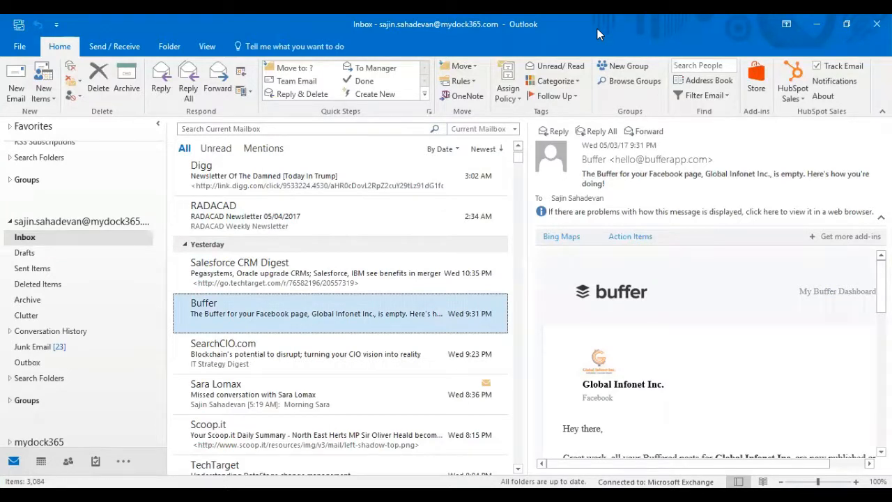
mouse_move(341, 354)
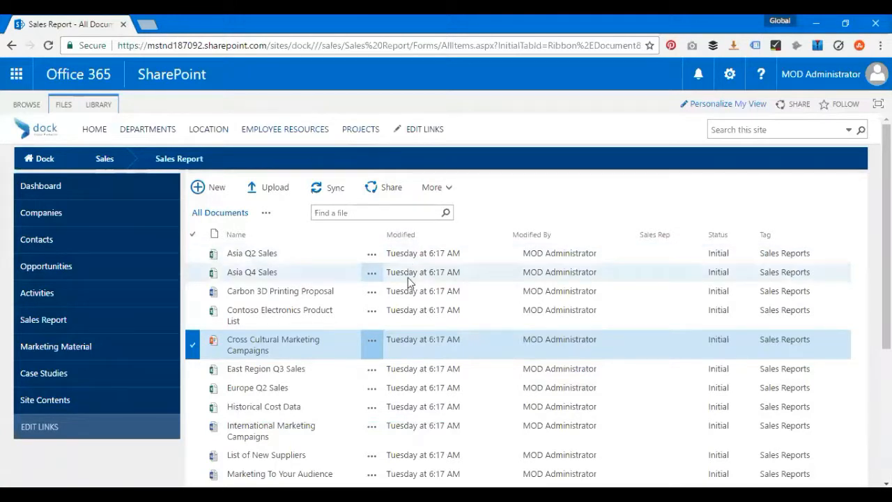
- Scroll through the Sales Report library's list of sales documents
scroll(down, 3)
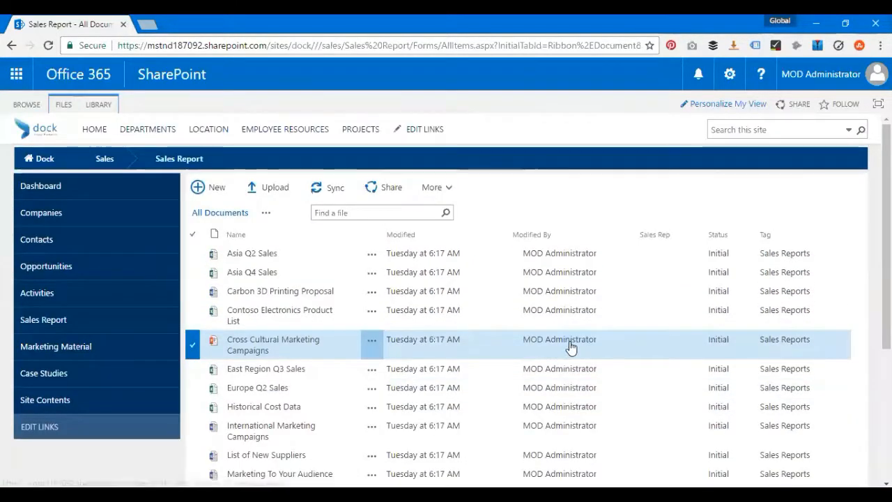
mouse_move(334, 368)
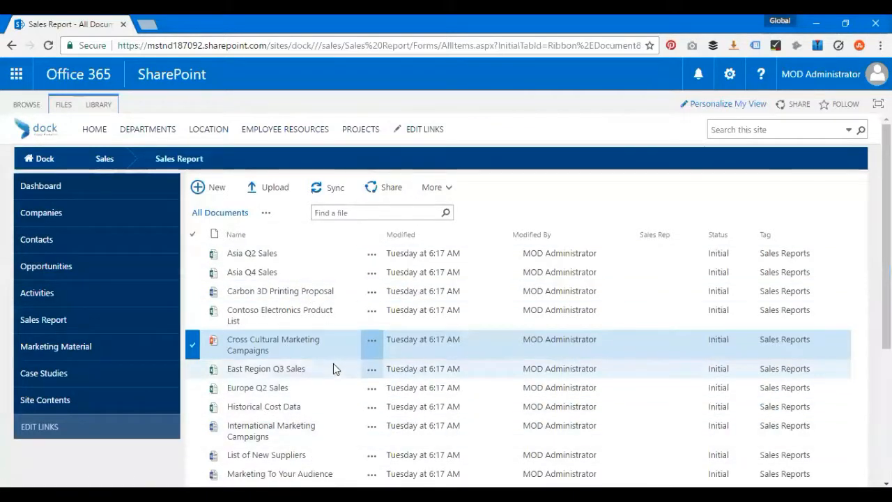
scroll(down, 3)
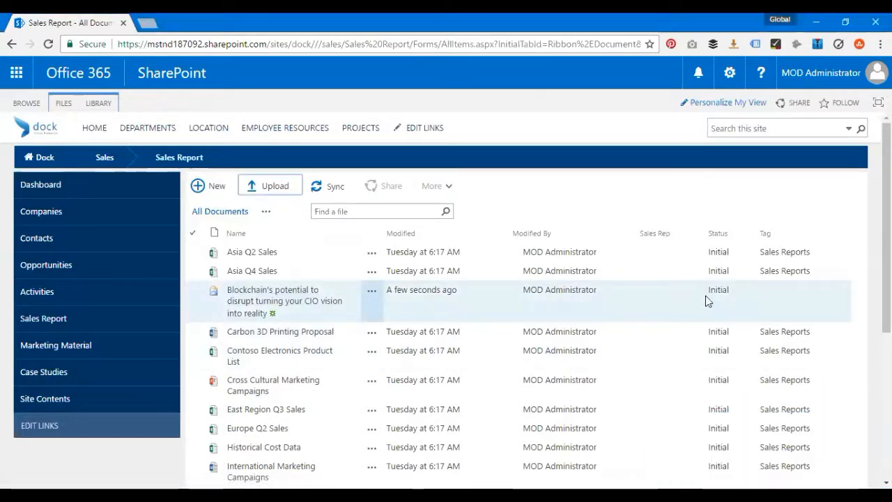
- Scroll the Sales Report library to the newly added Blockchain's potential email item
scroll(down, 3)
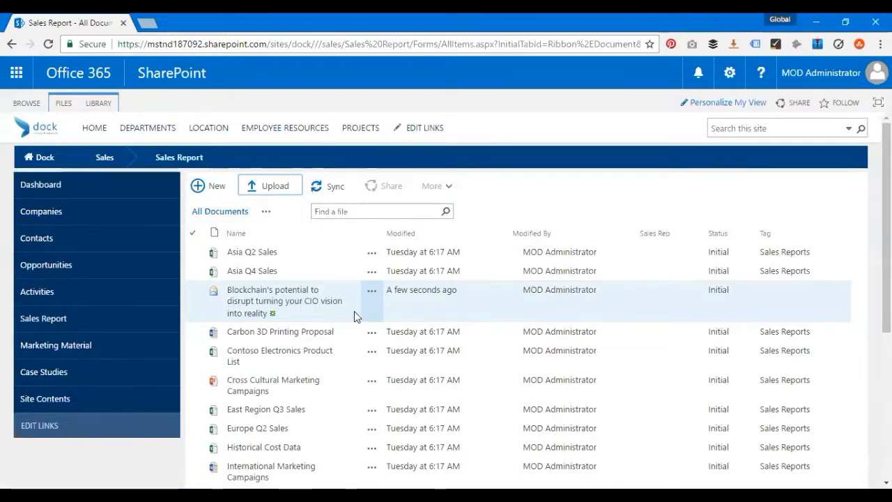
mouse_move(494, 66)
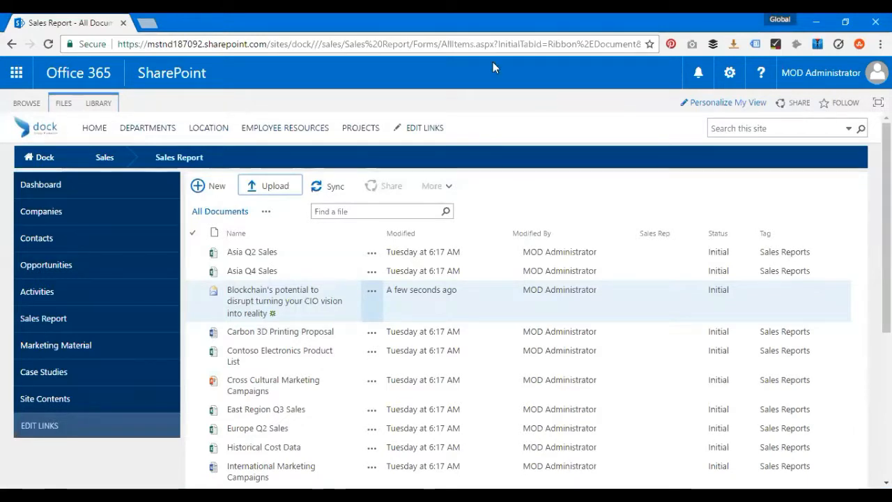